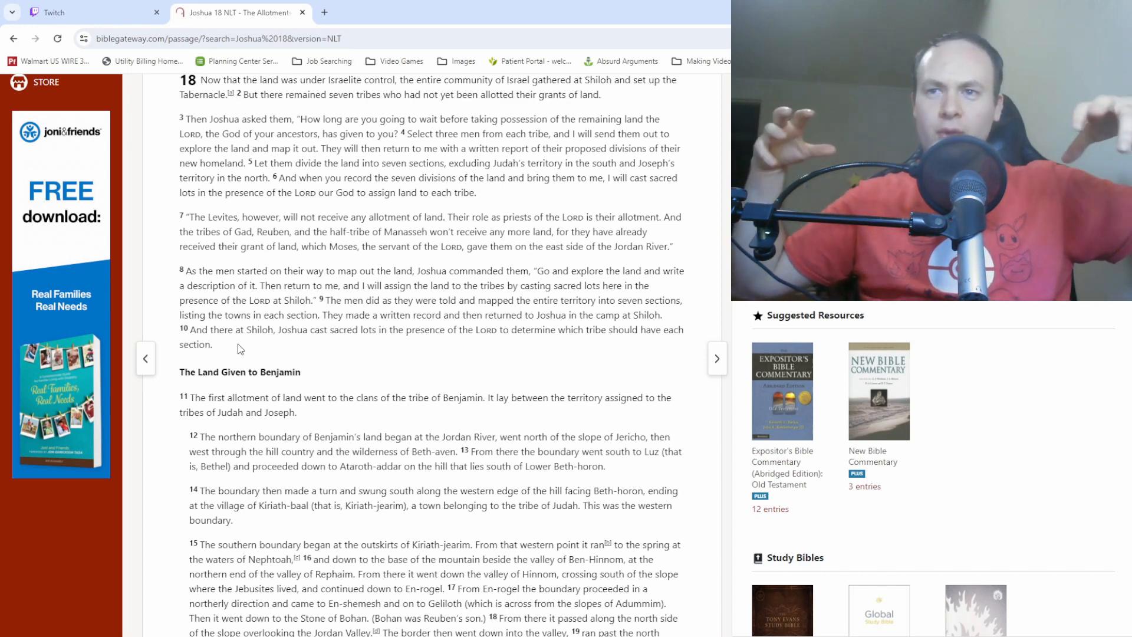
pyautogui.moveTo(282, 342)
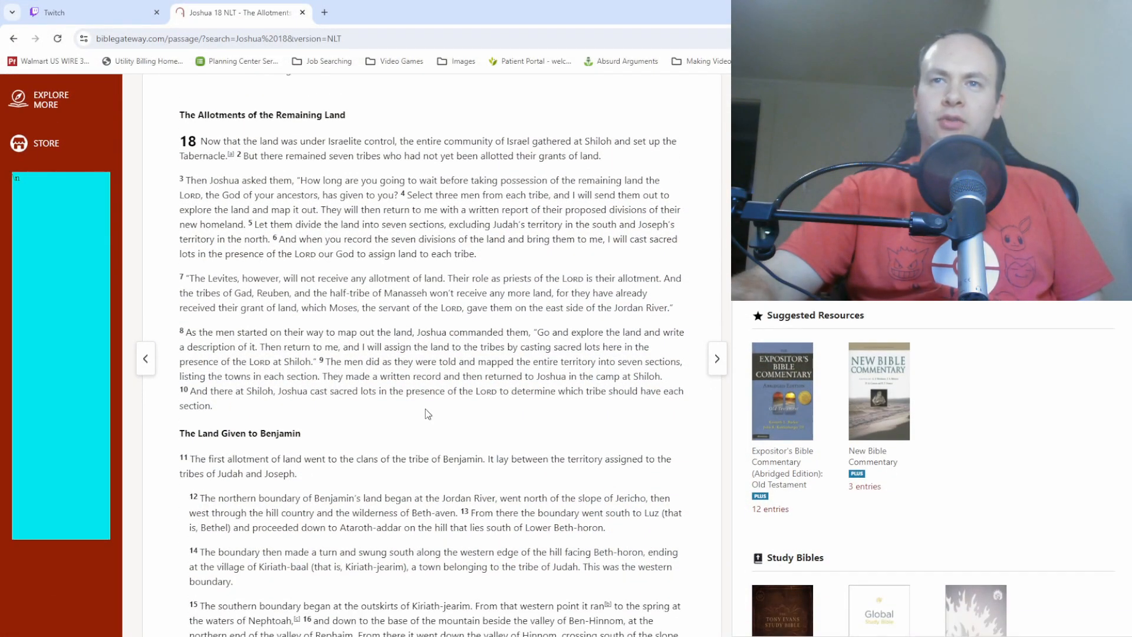
pyautogui.moveTo(380, 414)
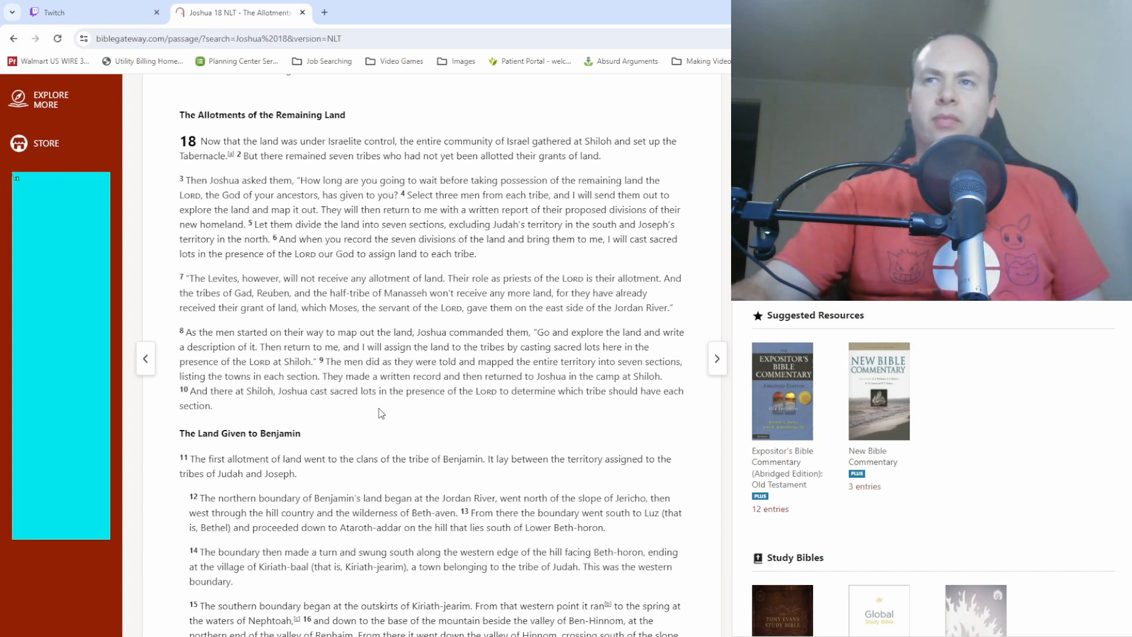
pyautogui.moveTo(492, 265)
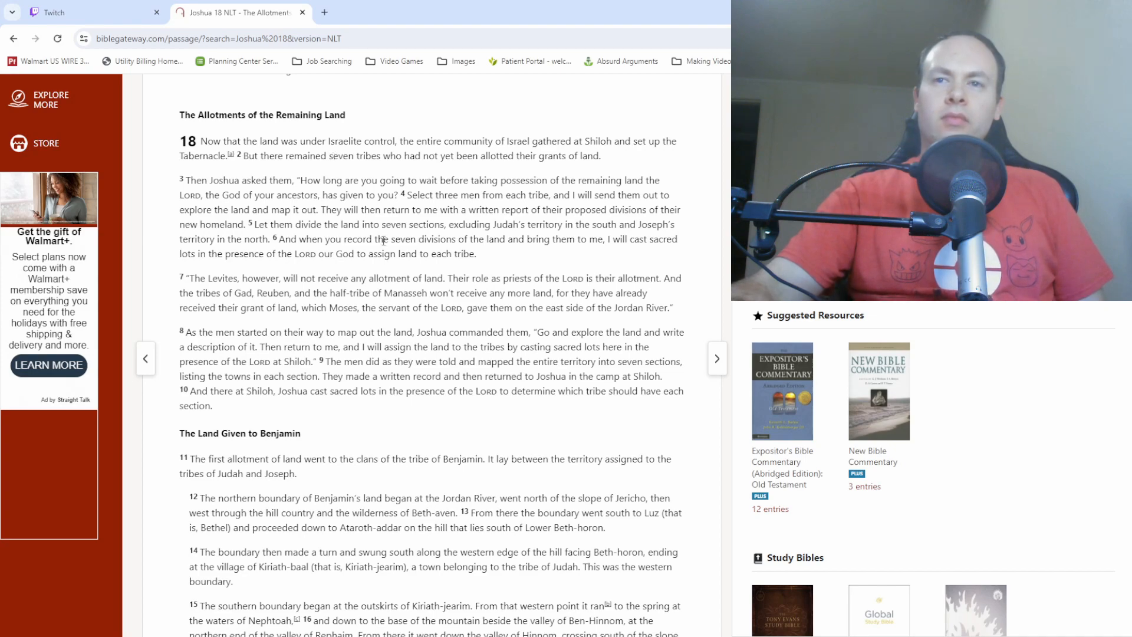
pyautogui.scroll(-3)
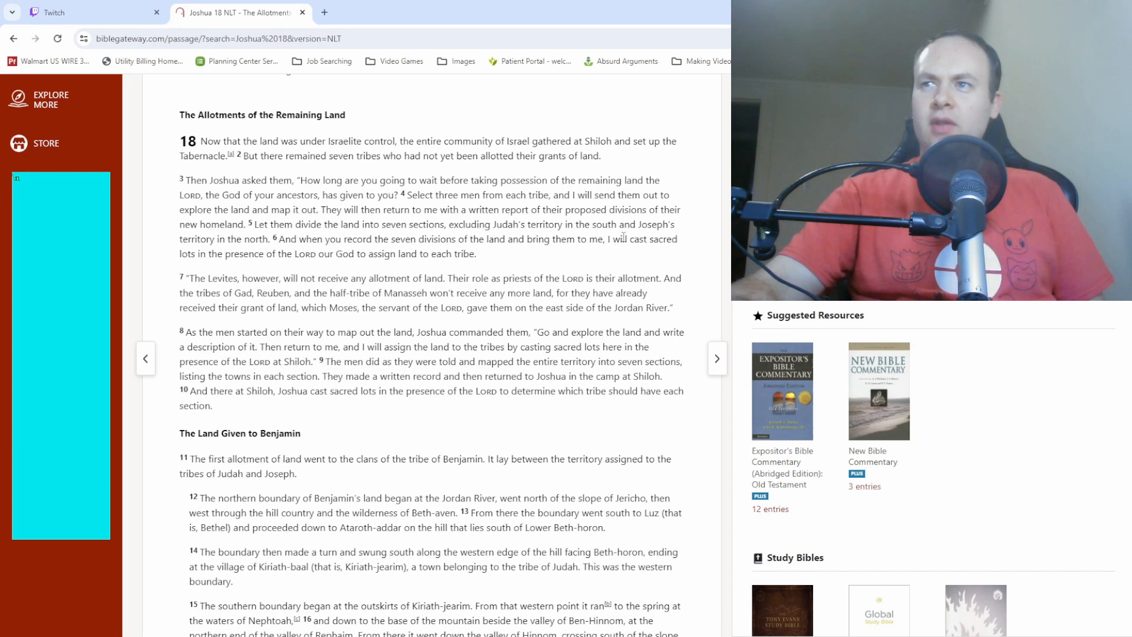
pyautogui.moveTo(274, 254)
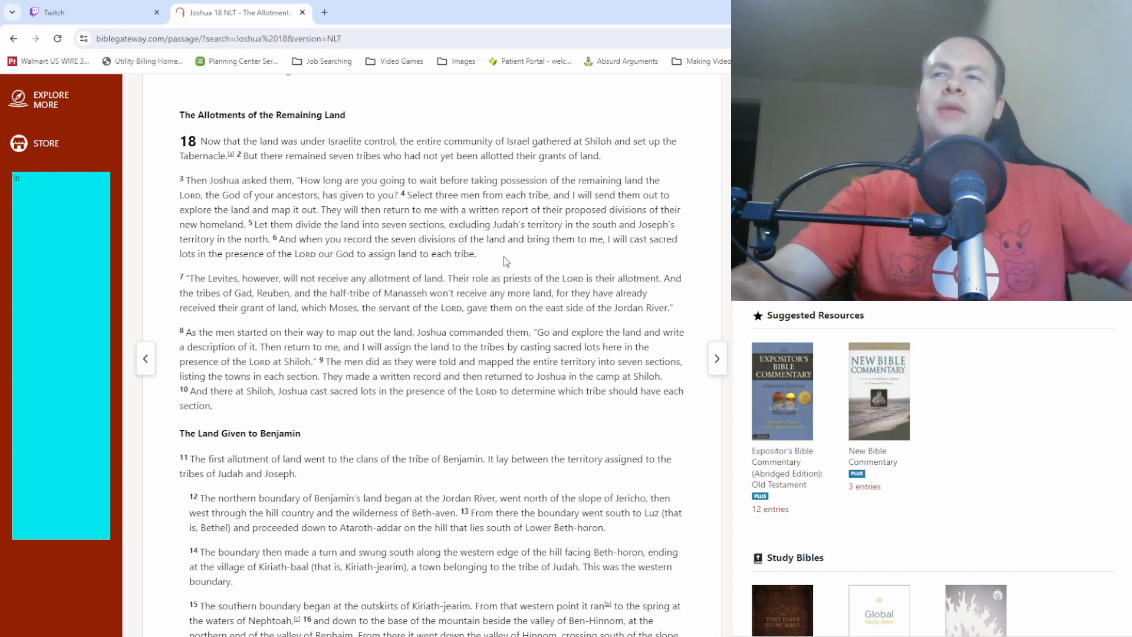
pyautogui.moveTo(492, 261)
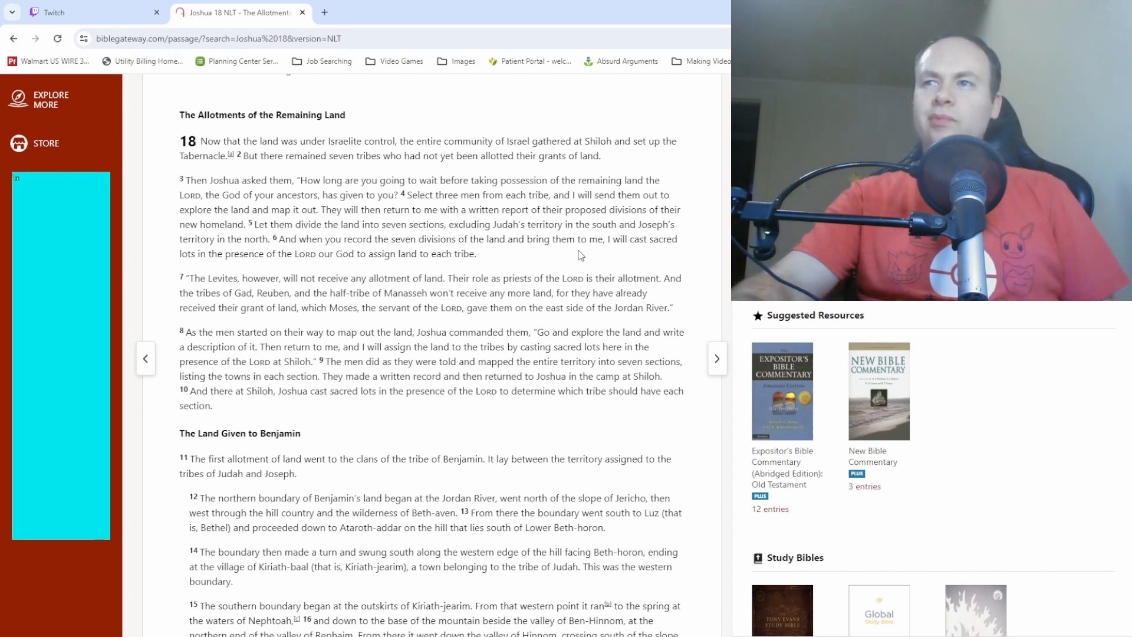
pyautogui.moveTo(515, 262)
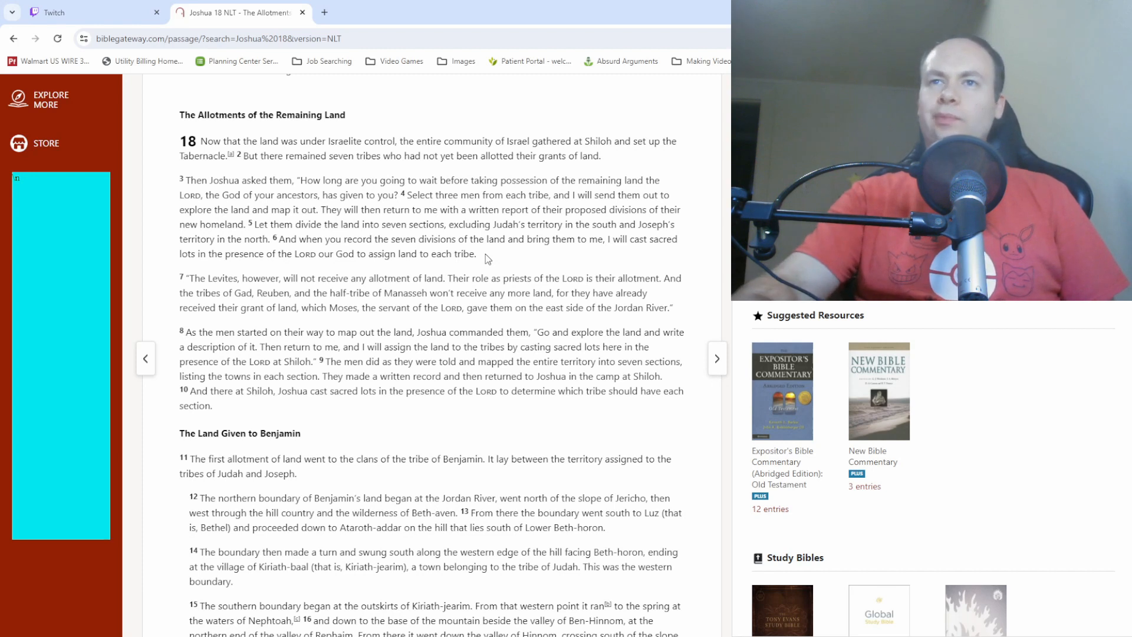
pyautogui.moveTo(334, 213)
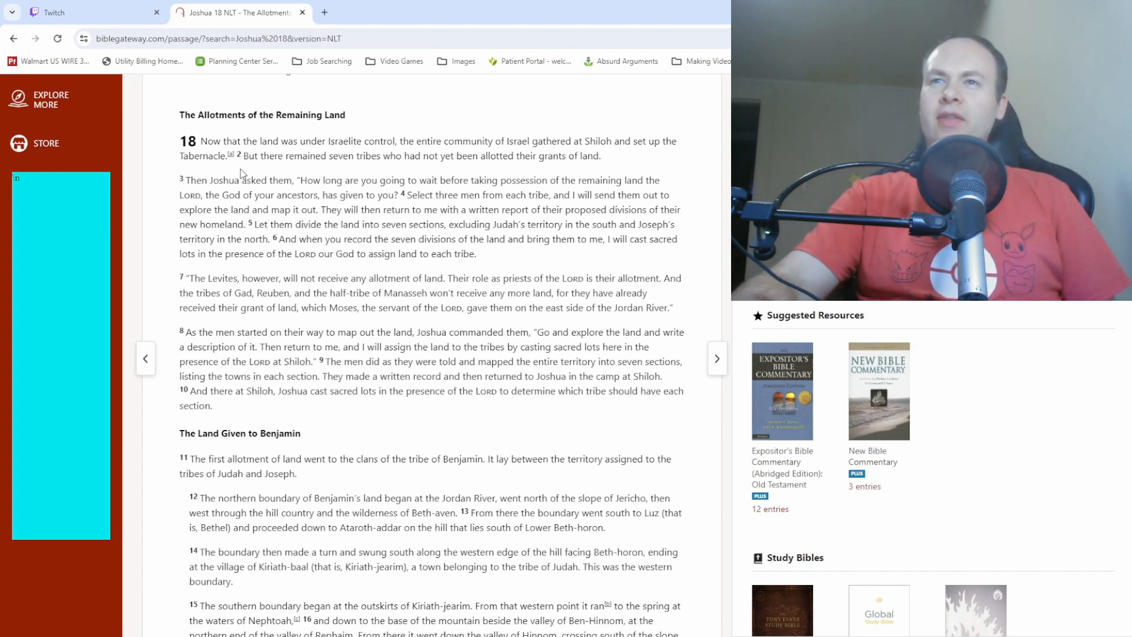
pyautogui.moveTo(339, 157)
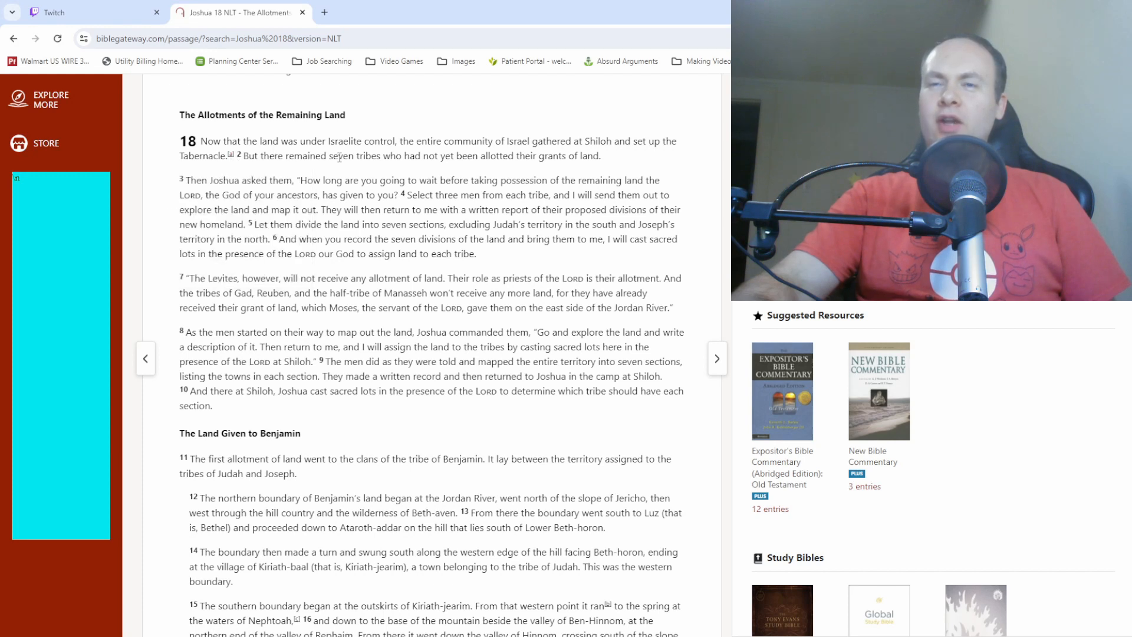
pyautogui.click(231, 155)
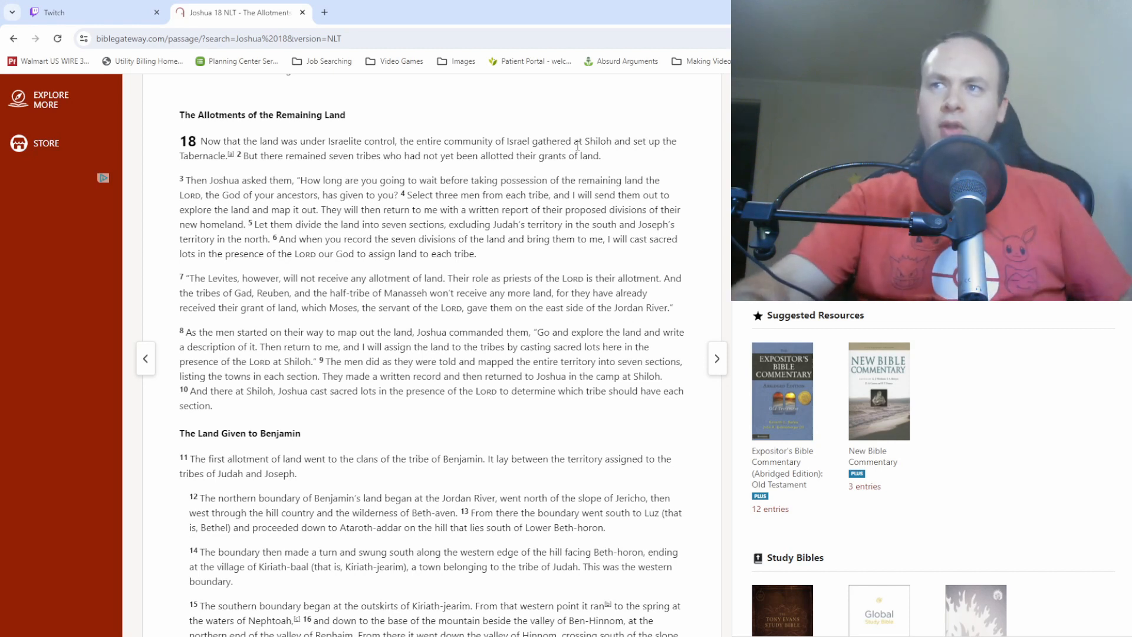
pyautogui.moveTo(485, 262)
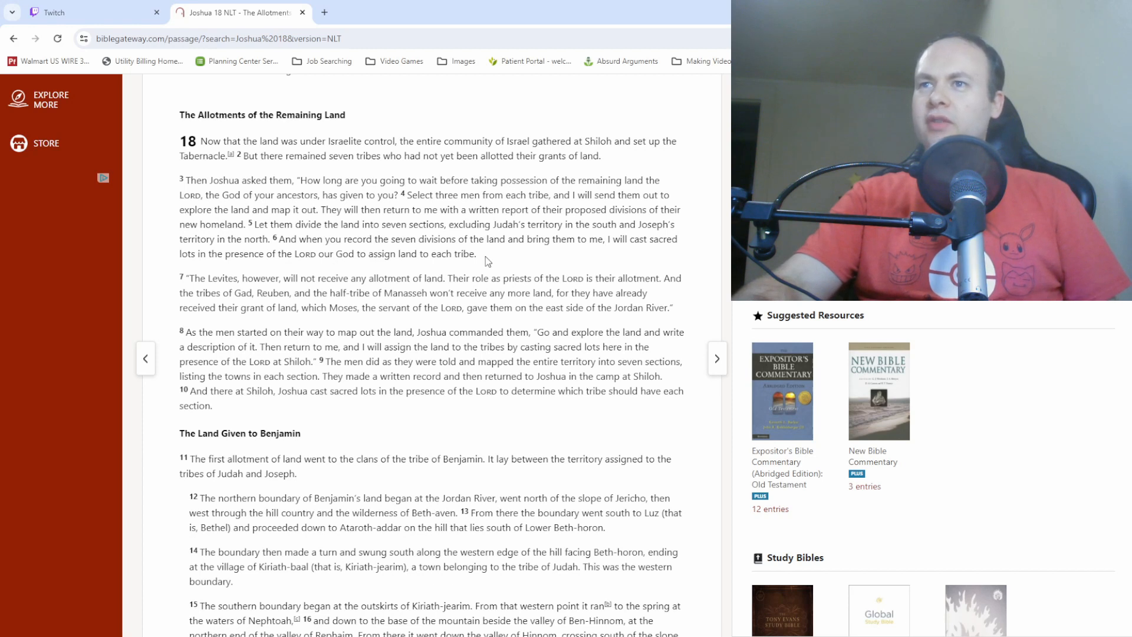
pyautogui.moveTo(494, 262)
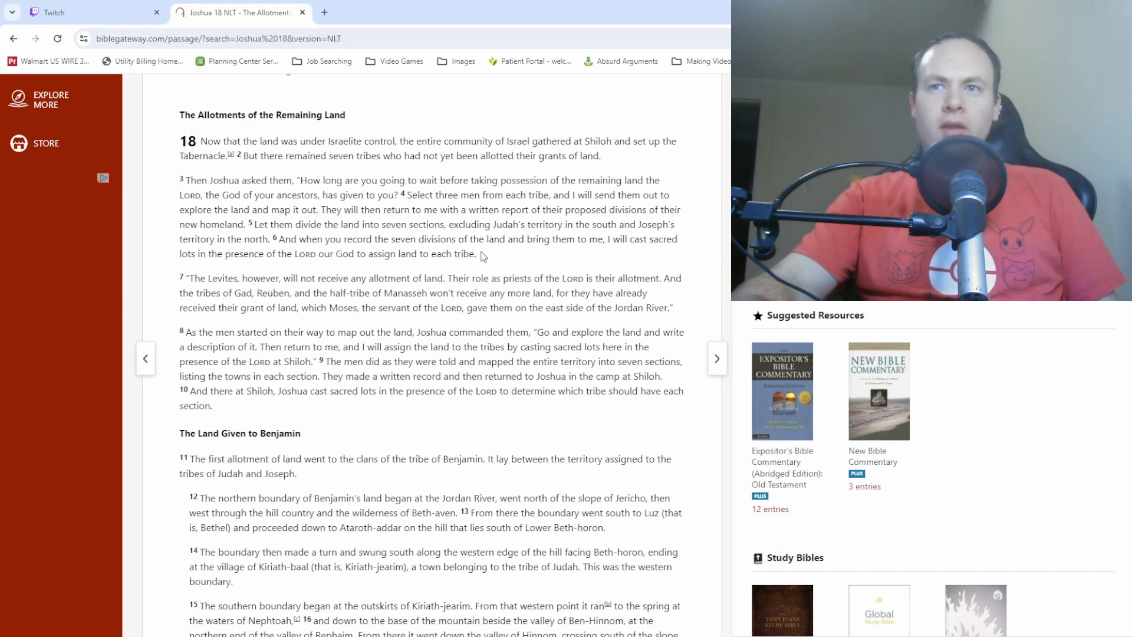
pyautogui.scroll(-3)
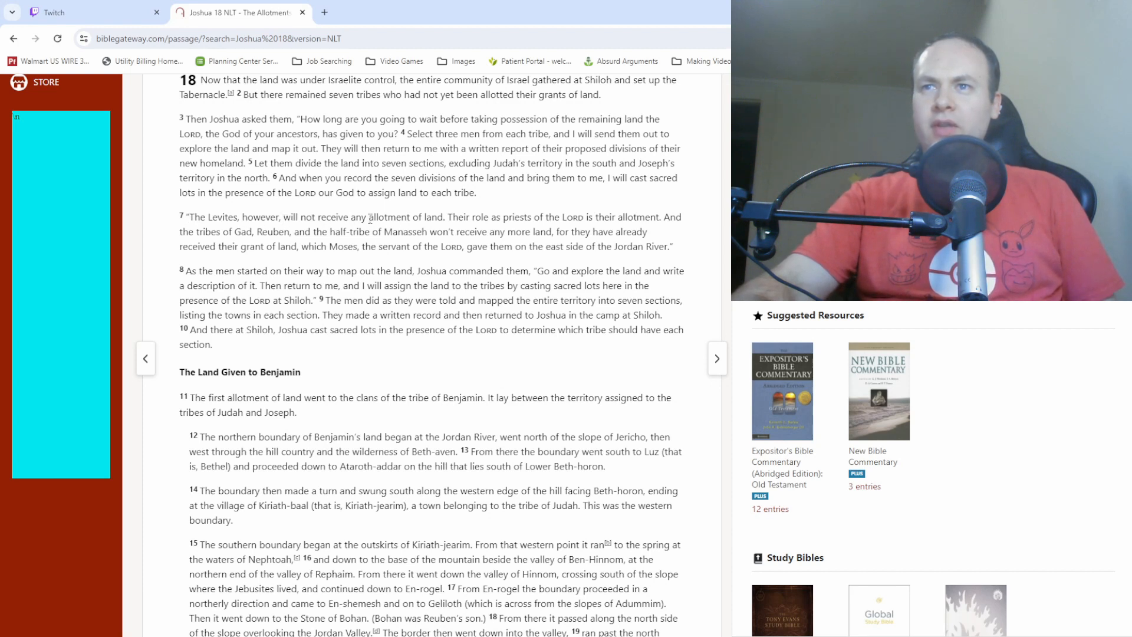
pyautogui.moveTo(487, 218)
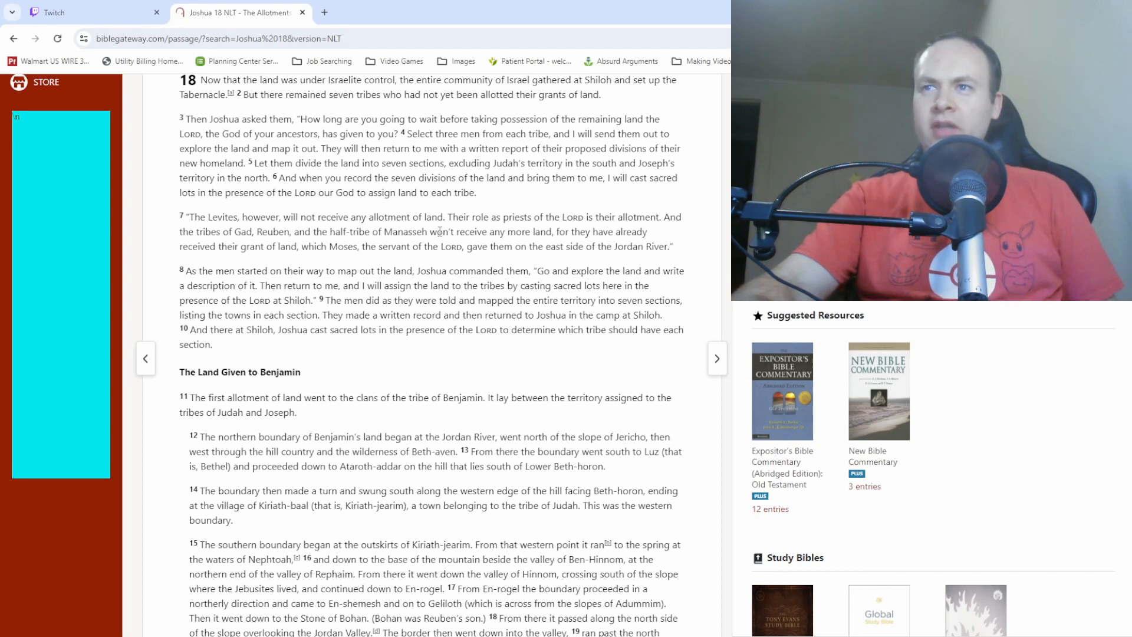
pyautogui.moveTo(657, 234)
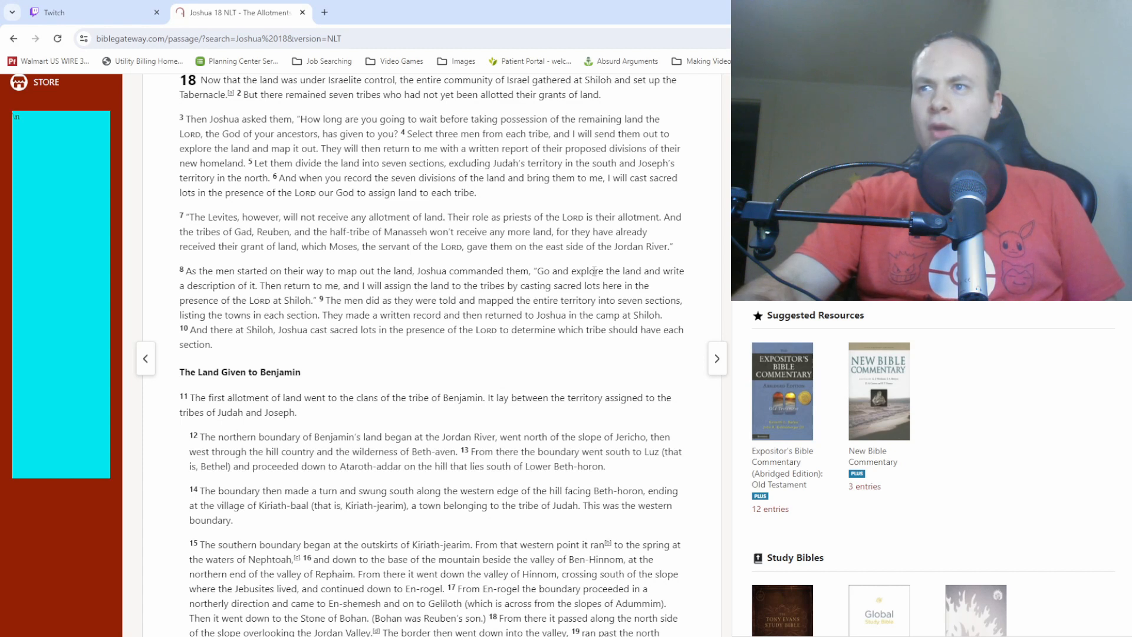
pyautogui.moveTo(251, 286)
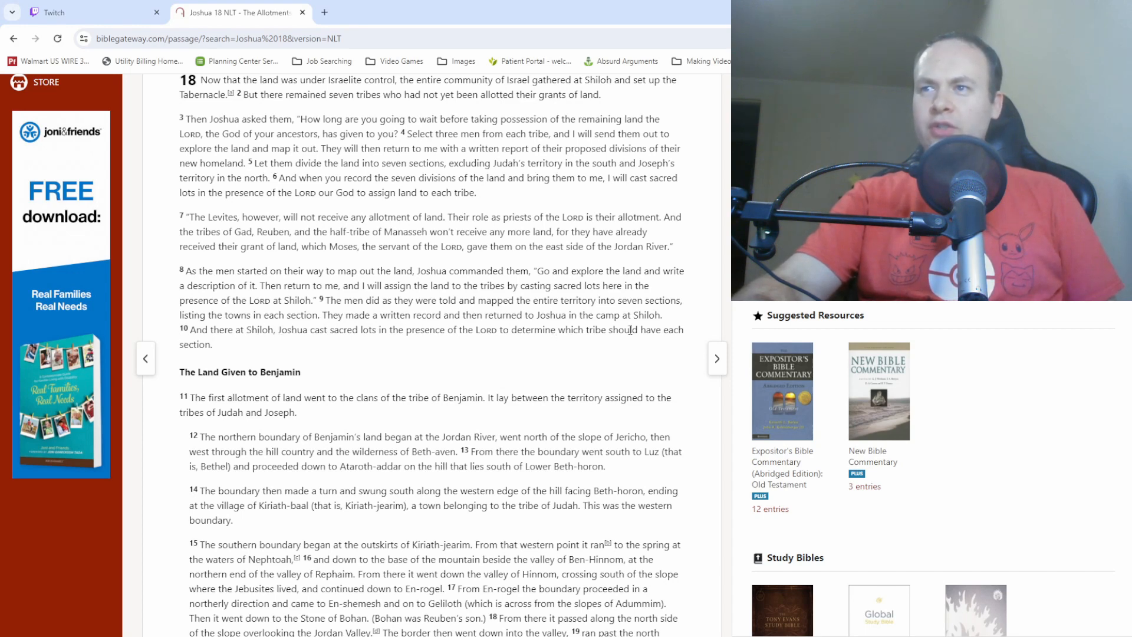
pyautogui.moveTo(244, 351)
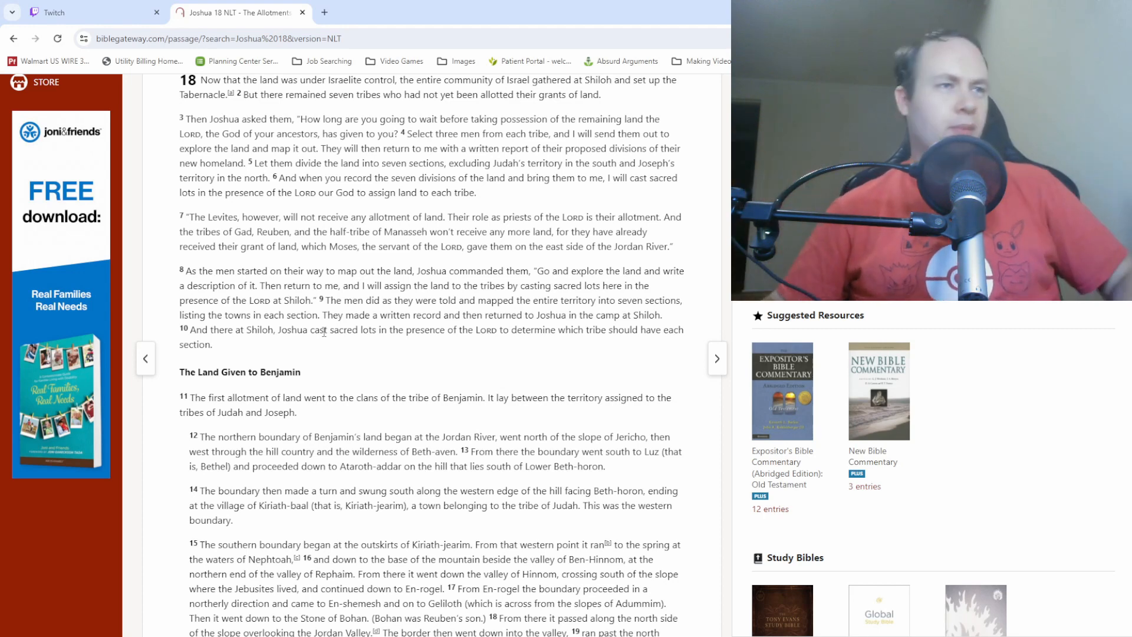
# Scroll Joshua 18 down to Benjamin's southern boundary and 'The Towns Given to Benjamin' heading
pyautogui.scroll(-3)
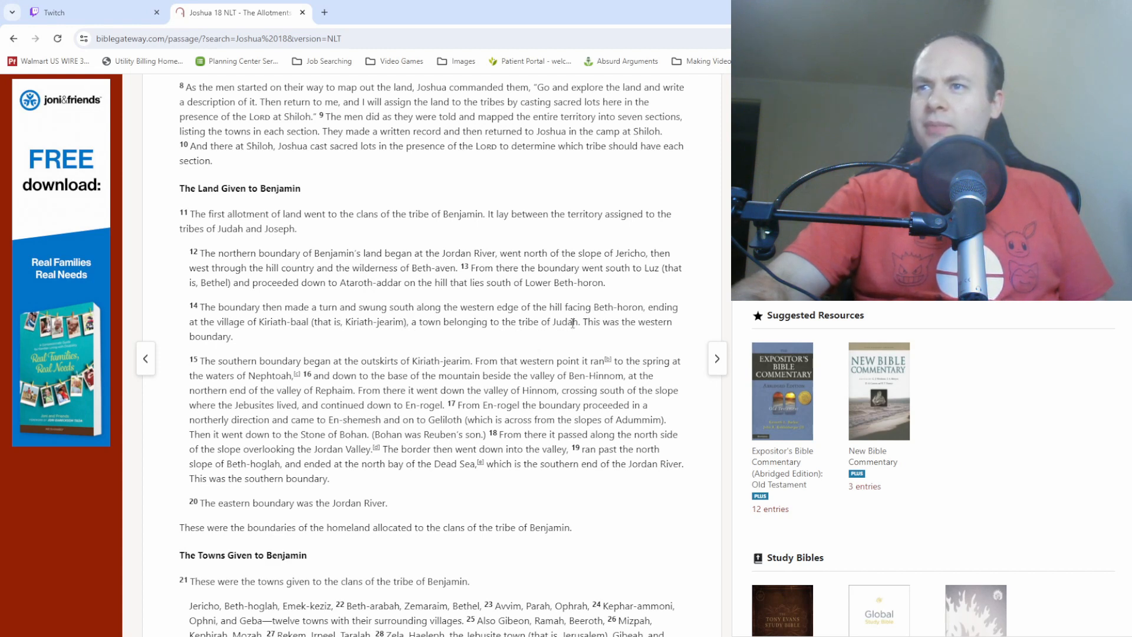
pyautogui.moveTo(261, 337)
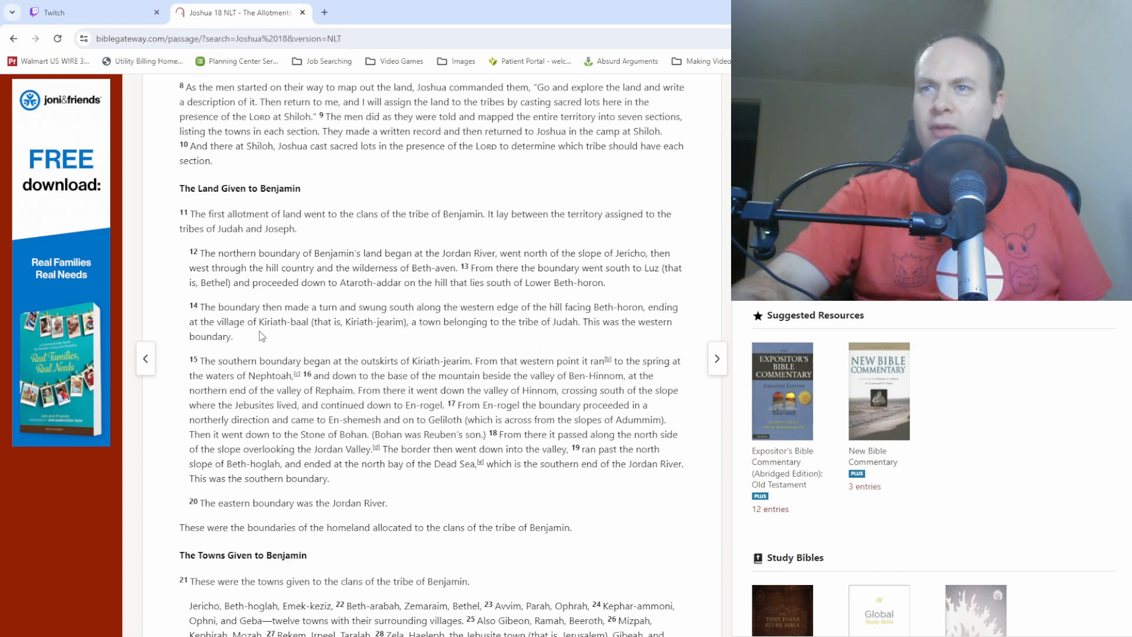
pyautogui.moveTo(280, 337)
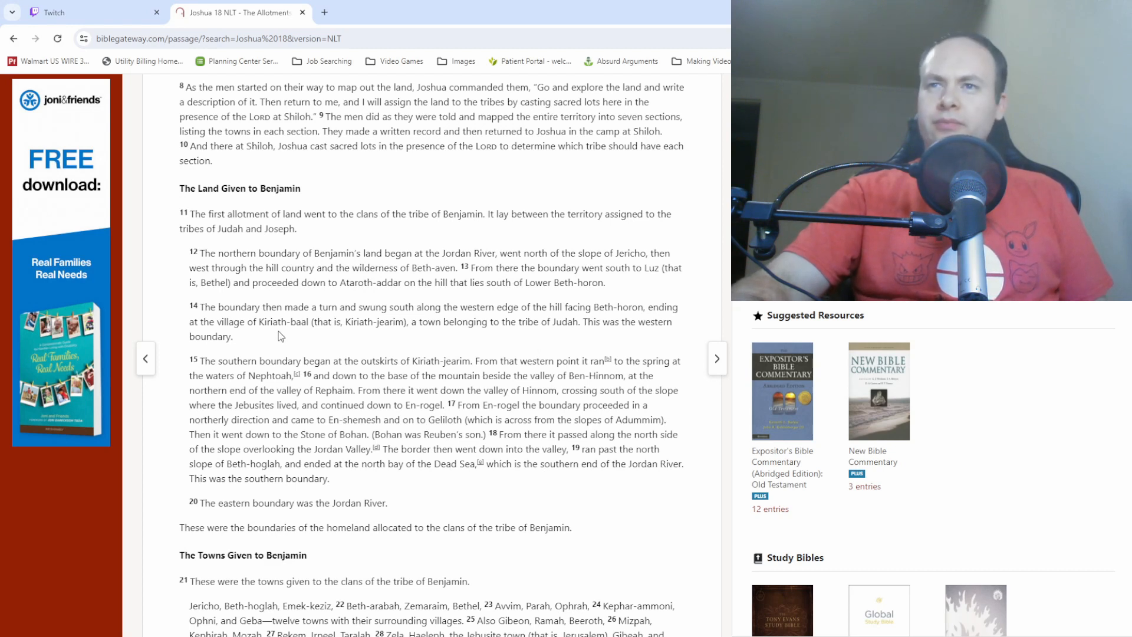
pyautogui.moveTo(239, 246)
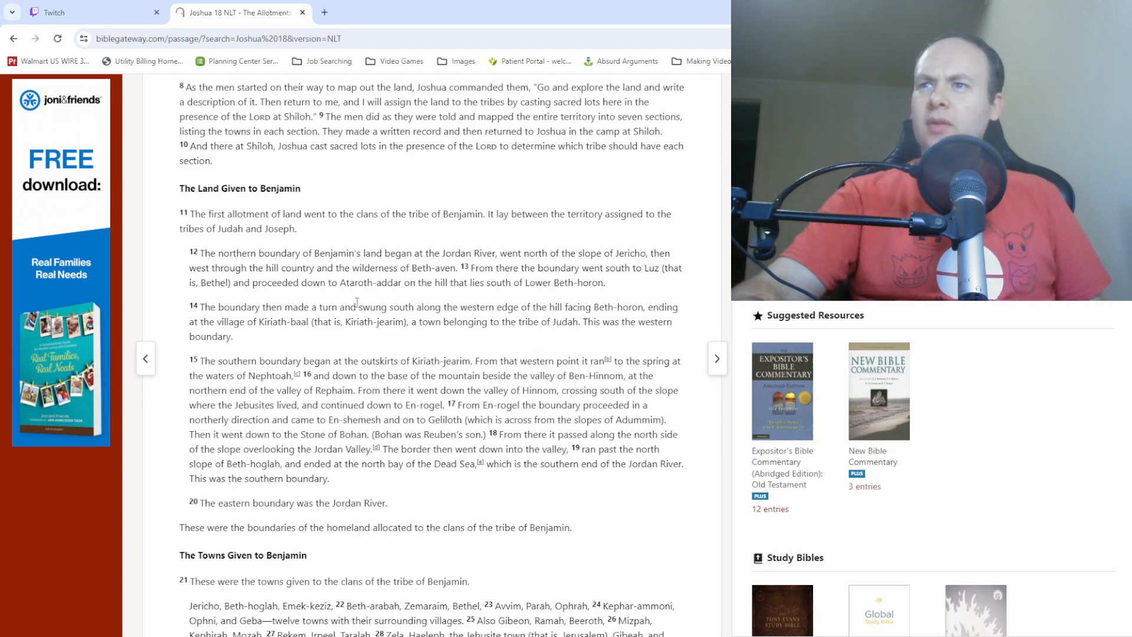
pyautogui.moveTo(220, 241)
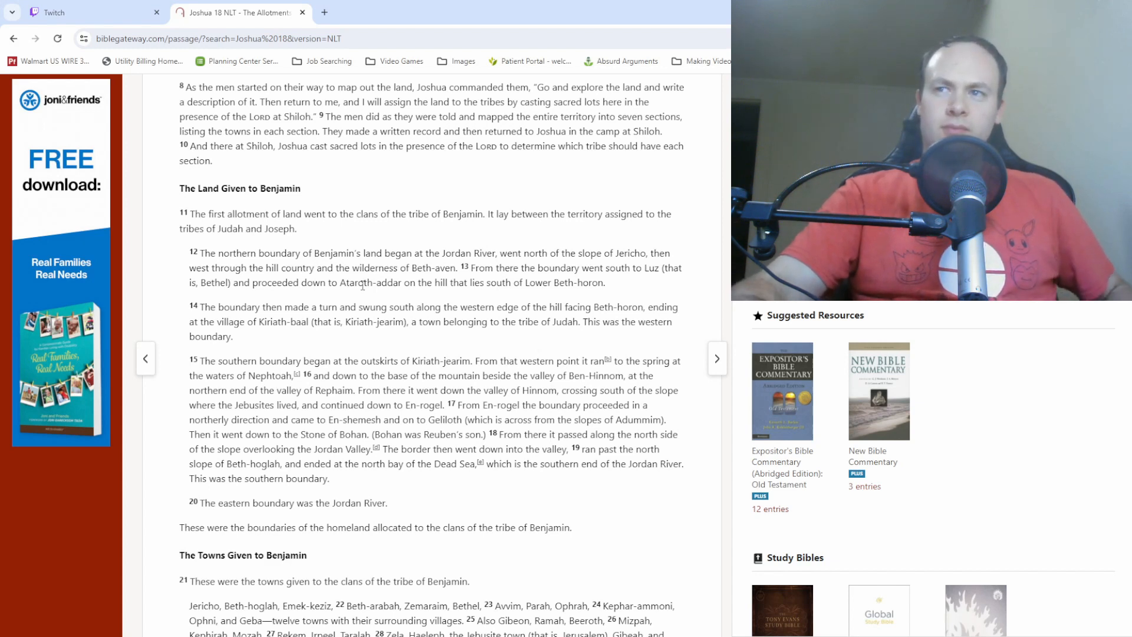
pyautogui.moveTo(466, 302)
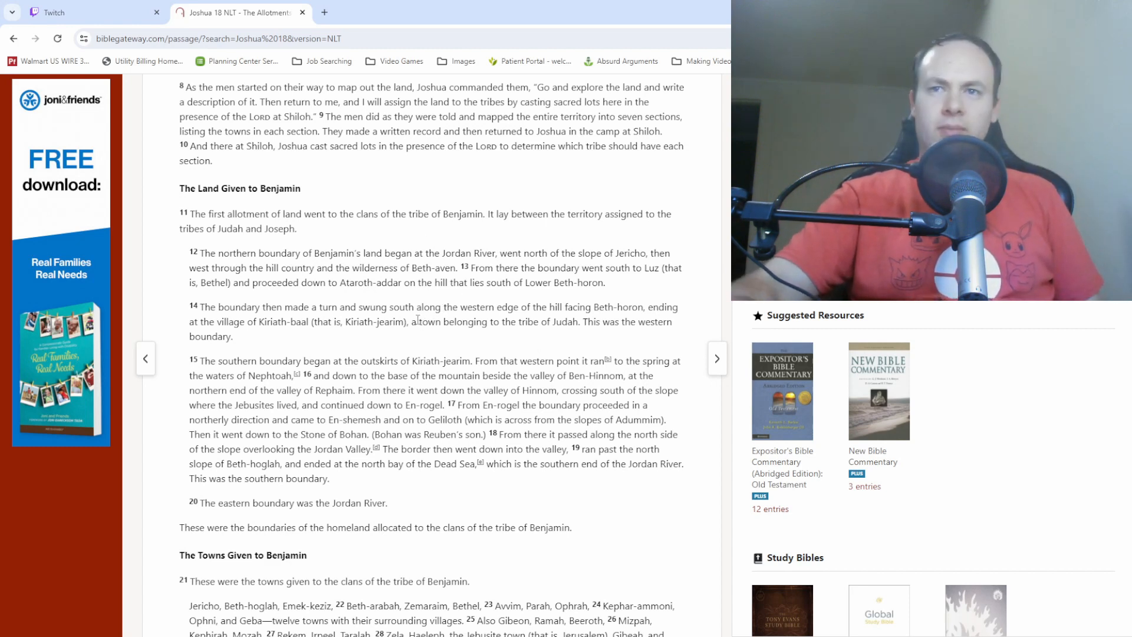
# Scroll down to show Benjamin's town list through verse 28 and the chapter's closing line
pyautogui.scroll(-3)
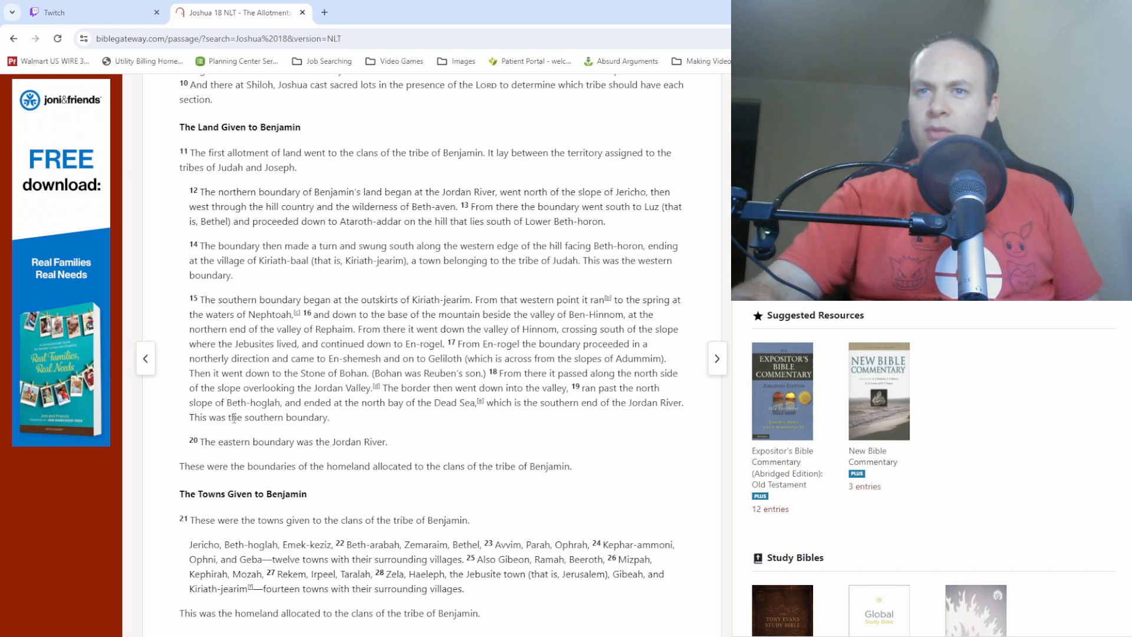
pyautogui.moveTo(313, 436)
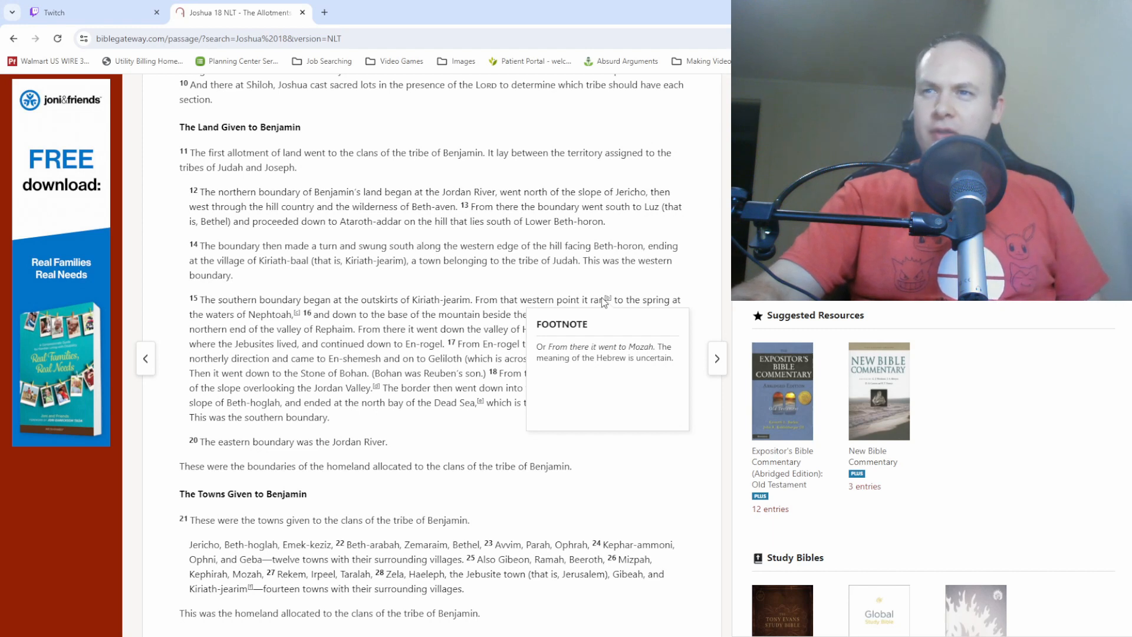
pyautogui.moveTo(600, 302)
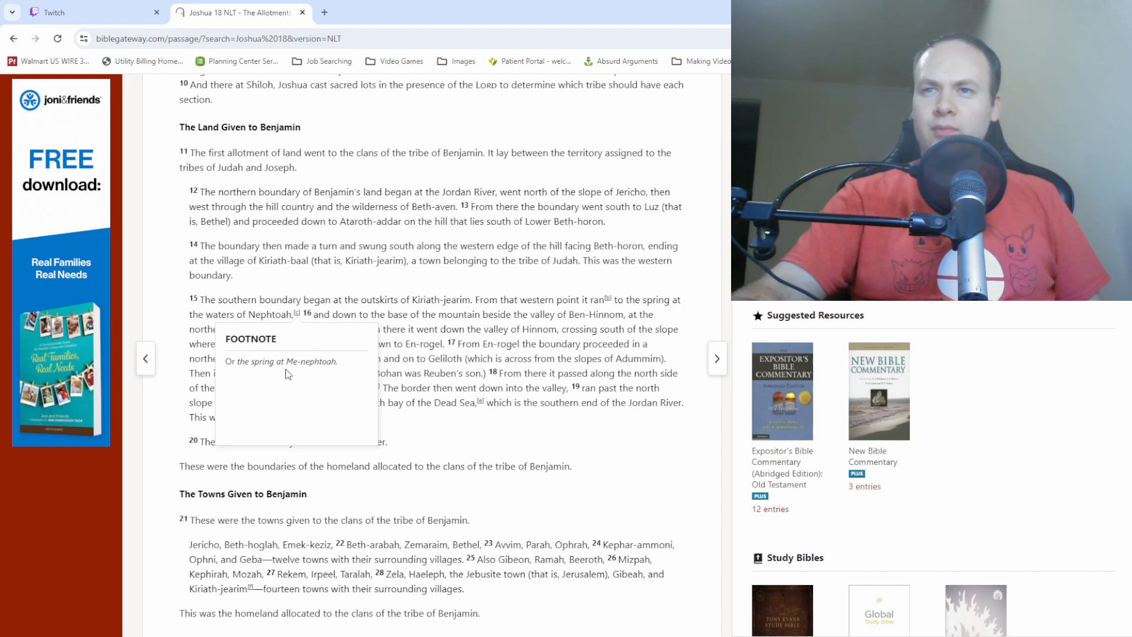
# Double-click a footnote marker in the passage to bring up a footnote popup
pyautogui.doubleClick(293, 361)
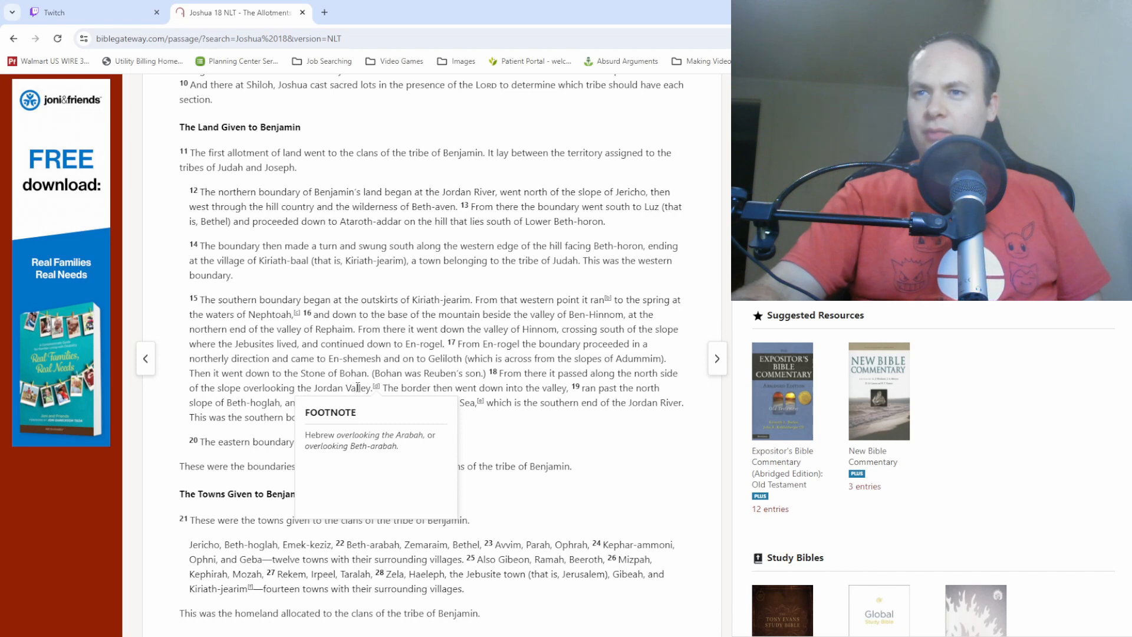
pyautogui.moveTo(402, 453)
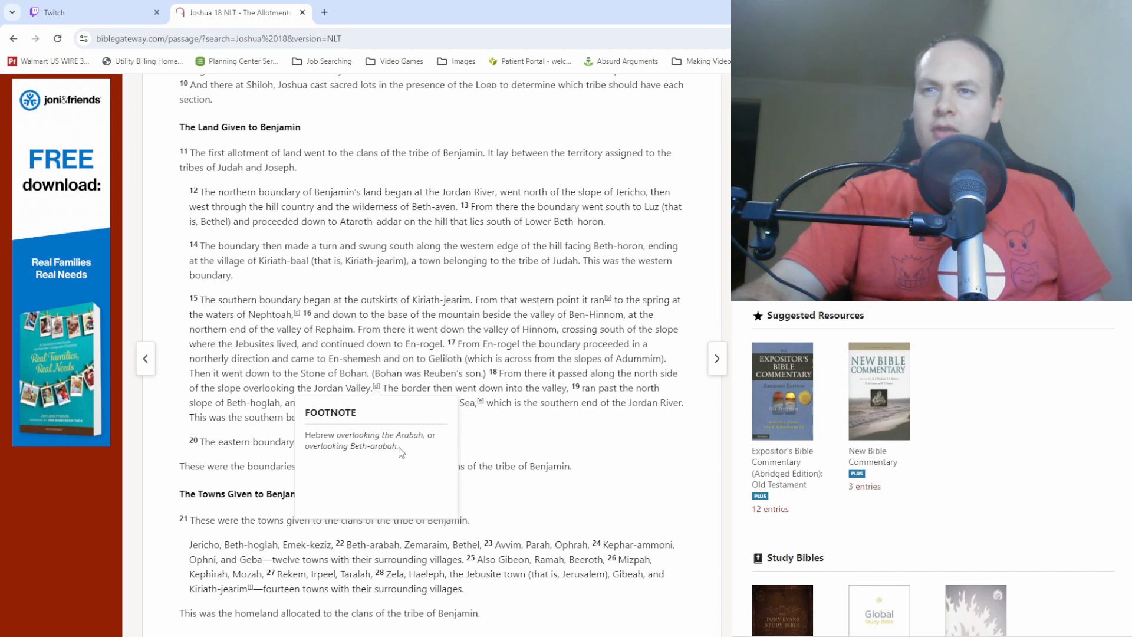
# Open the verse 18 'Jordan Valley' footnote about Arabah or Beth-arabah, then close it
pyautogui.doubleClick(382, 446)
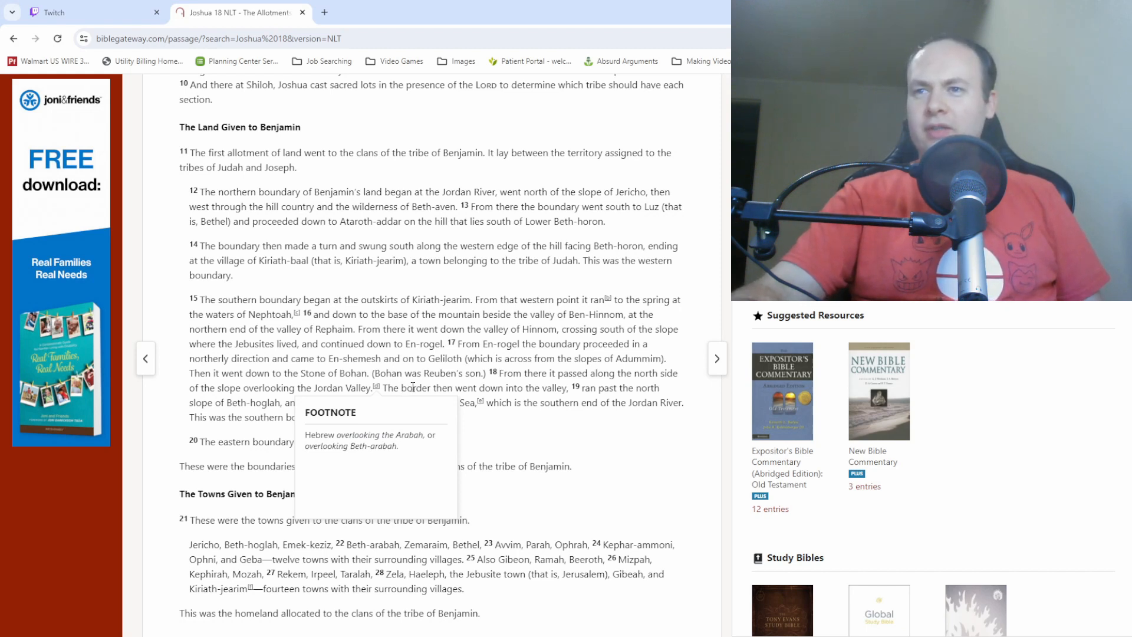
pyautogui.moveTo(376, 448)
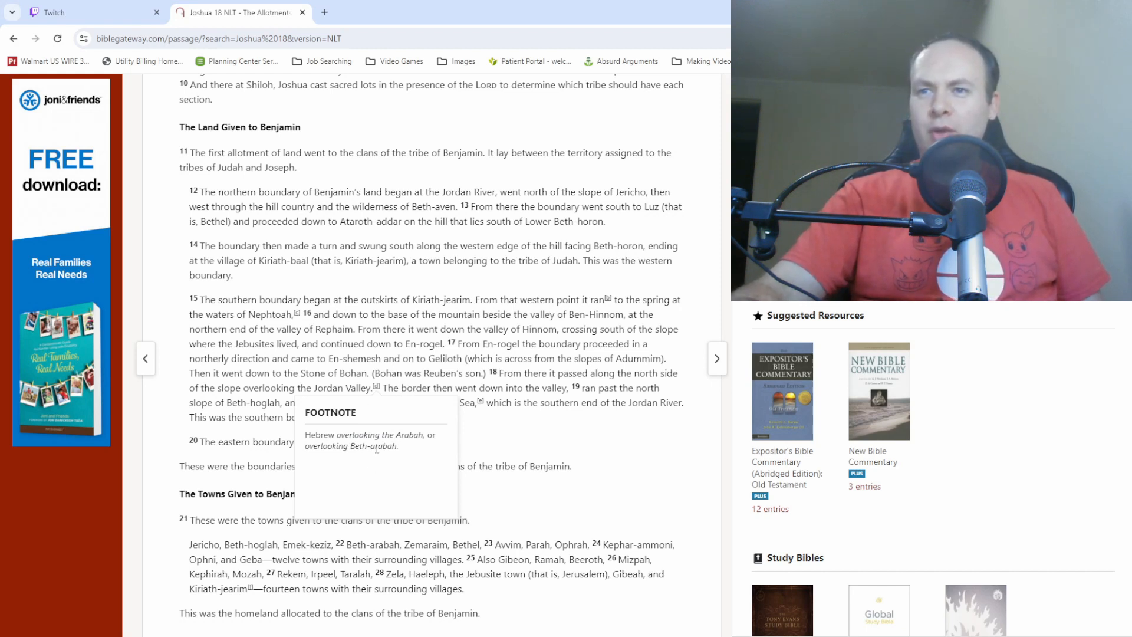
pyautogui.doubleClick(384, 445)
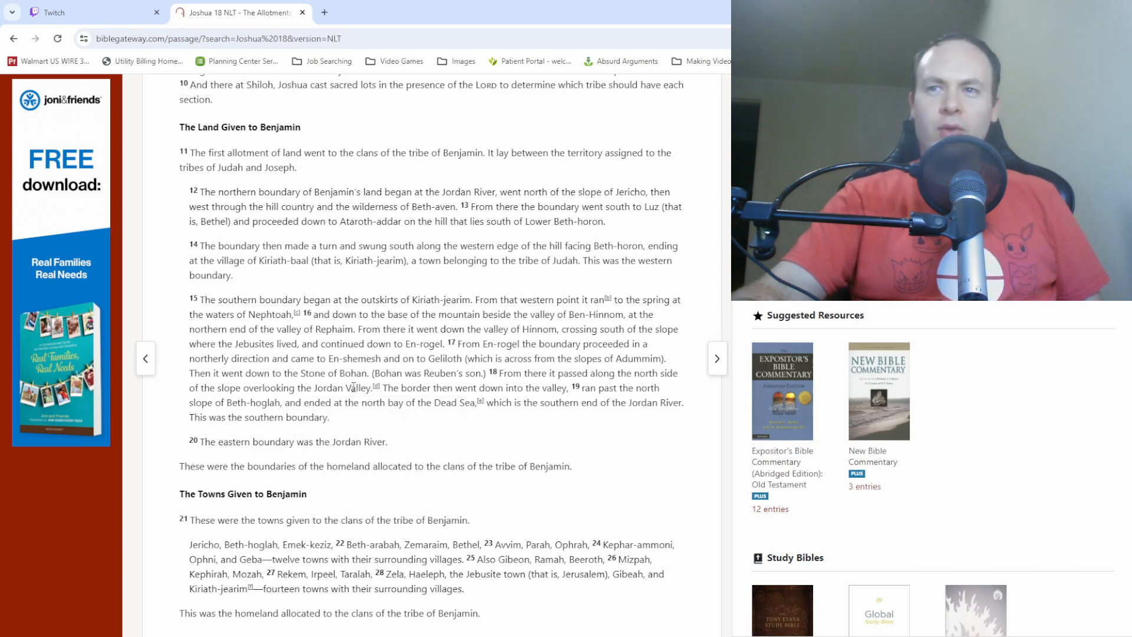
pyautogui.scroll(-3)
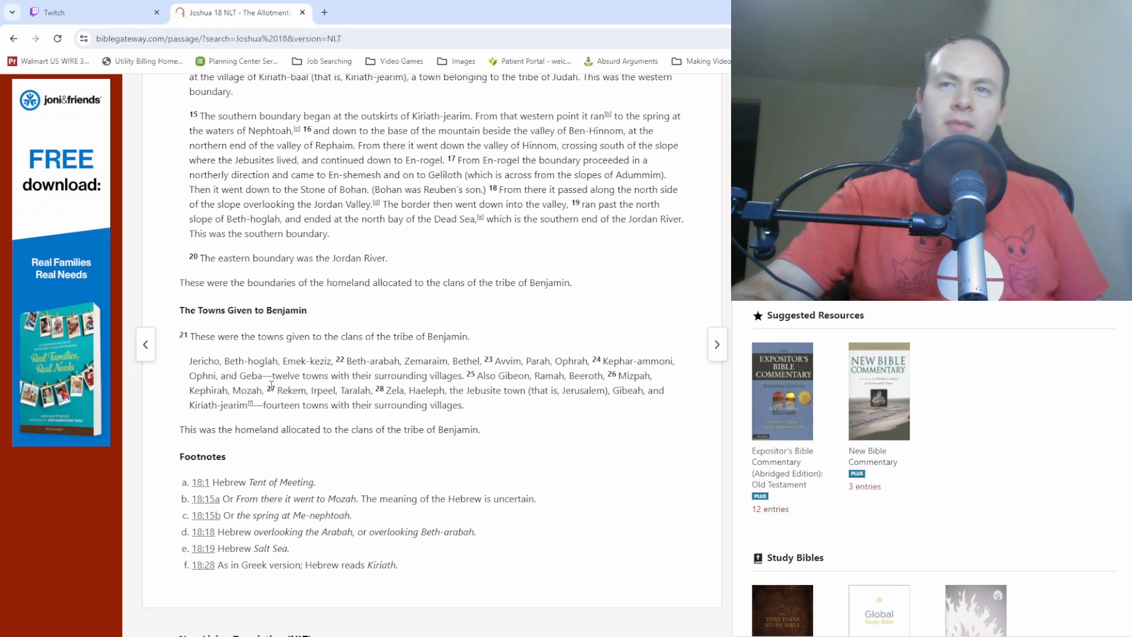
pyautogui.moveTo(484, 419)
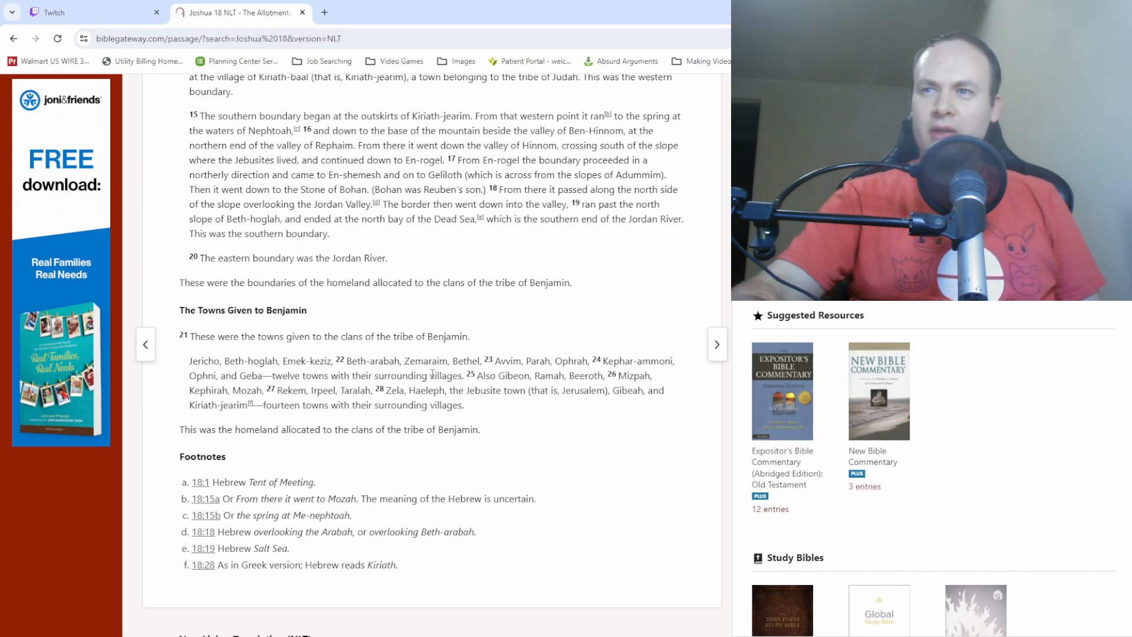
pyautogui.moveTo(477, 383)
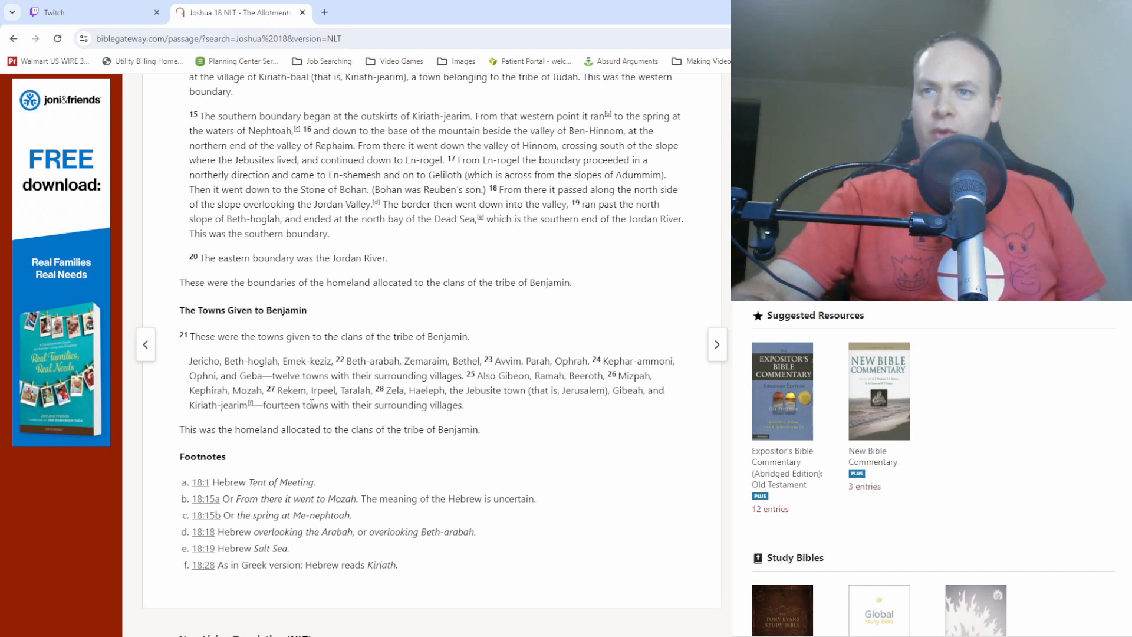
pyautogui.moveTo(283, 456)
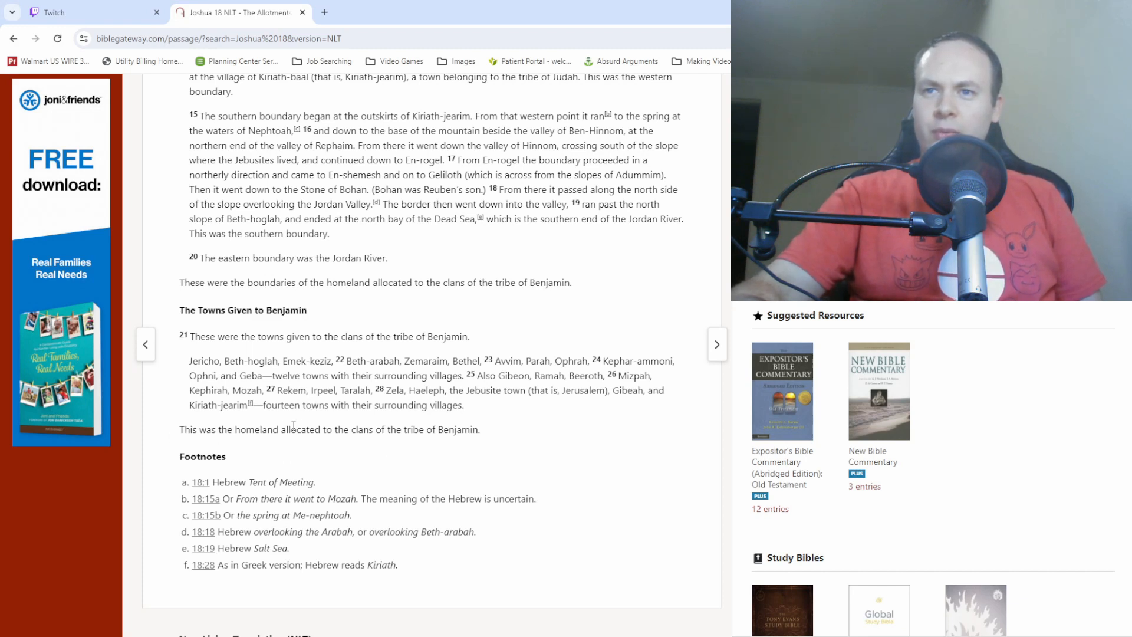
pyautogui.moveTo(523, 430)
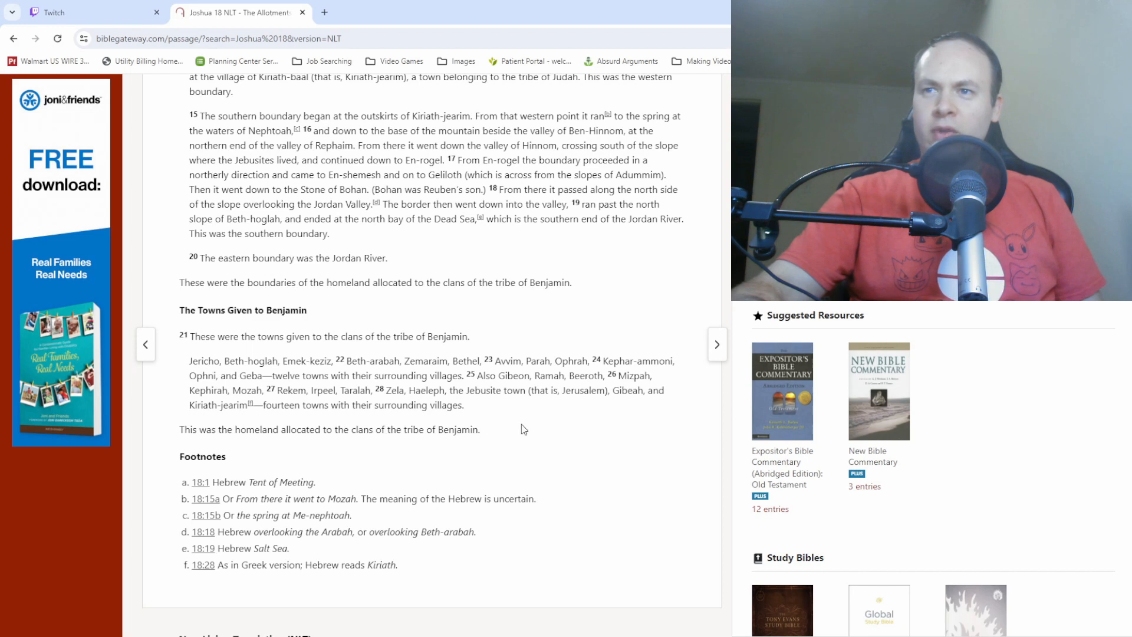
pyautogui.moveTo(498, 441)
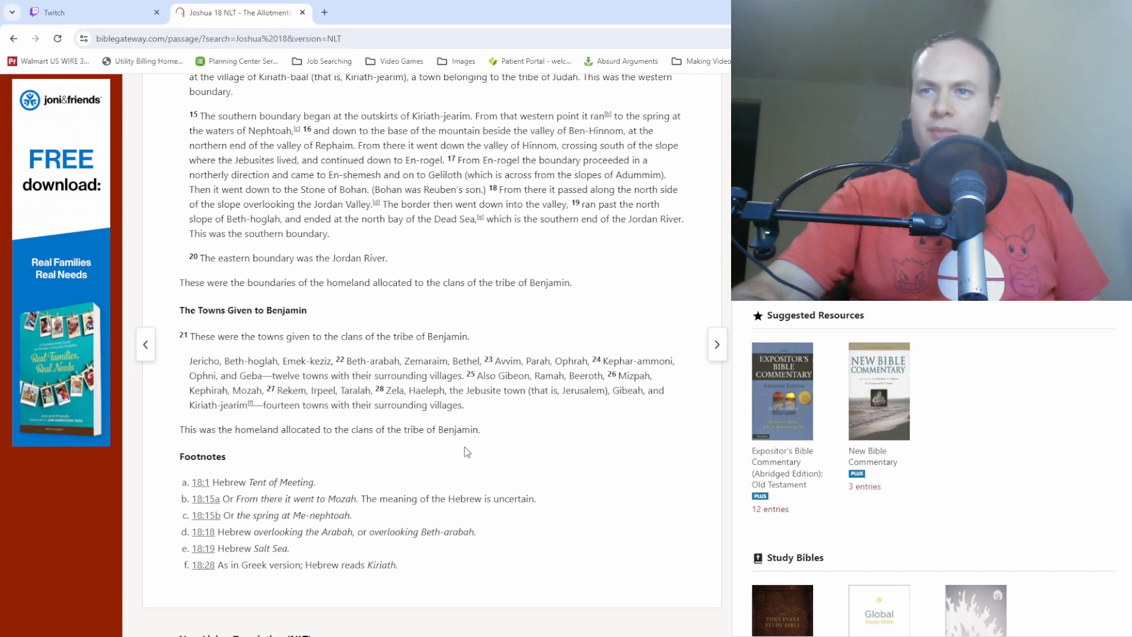
pyautogui.moveTo(491, 420)
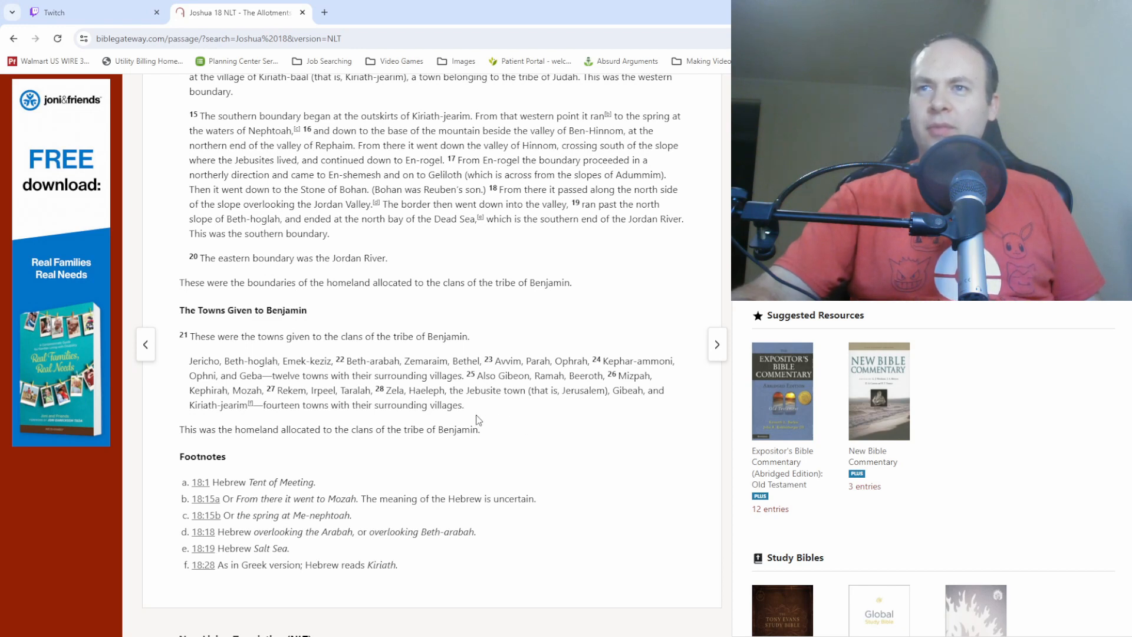
pyautogui.moveTo(476, 412)
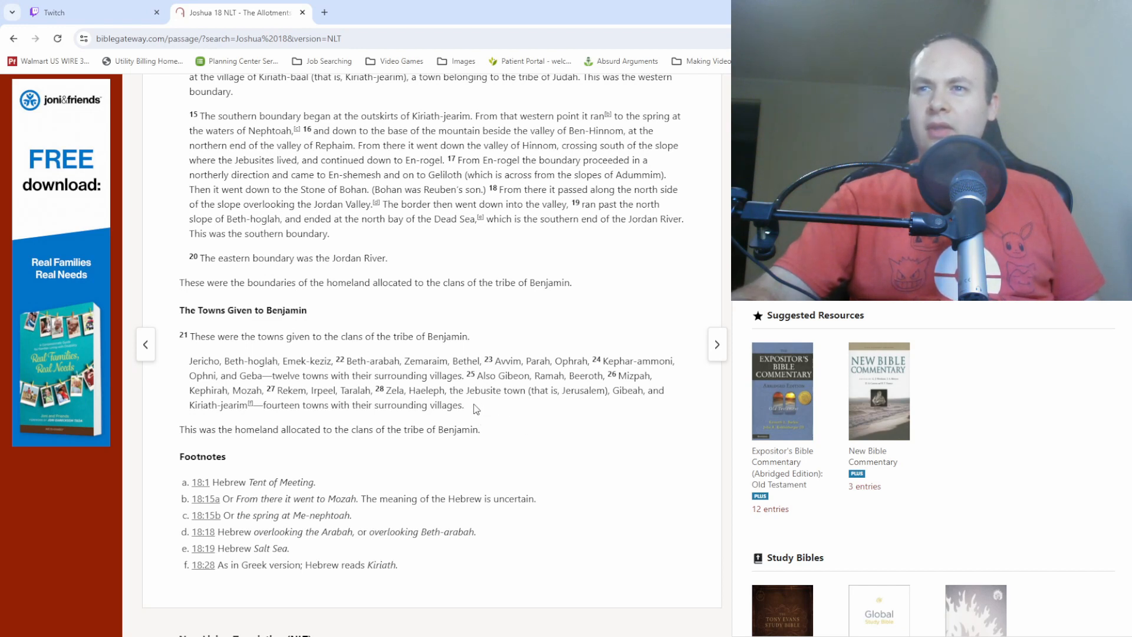
pyautogui.moveTo(483, 405)
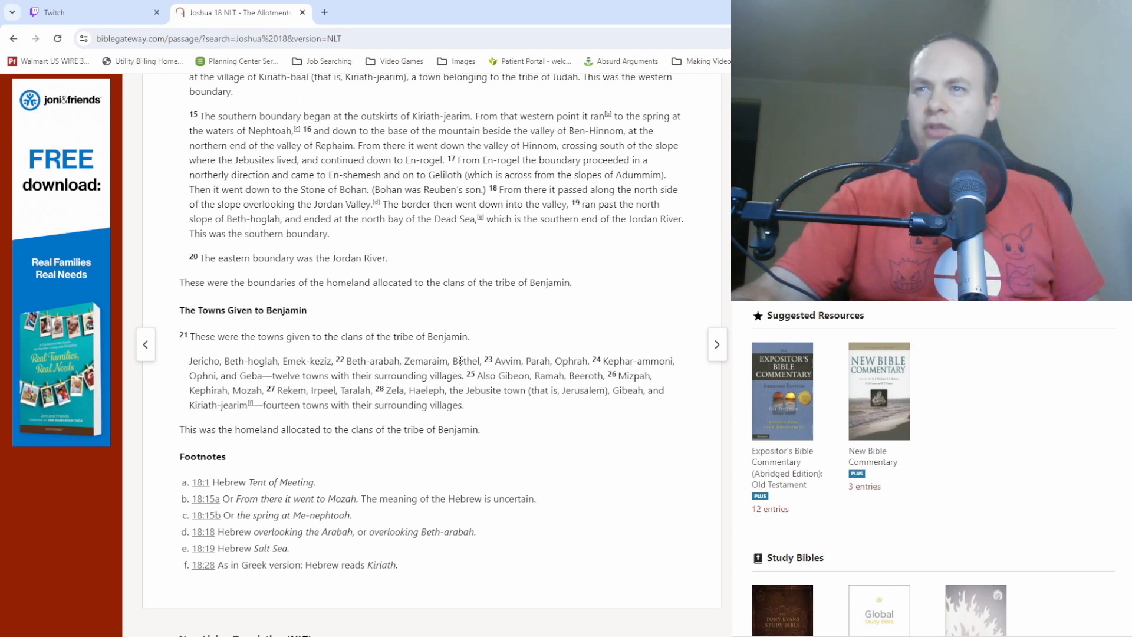
pyautogui.moveTo(485, 415)
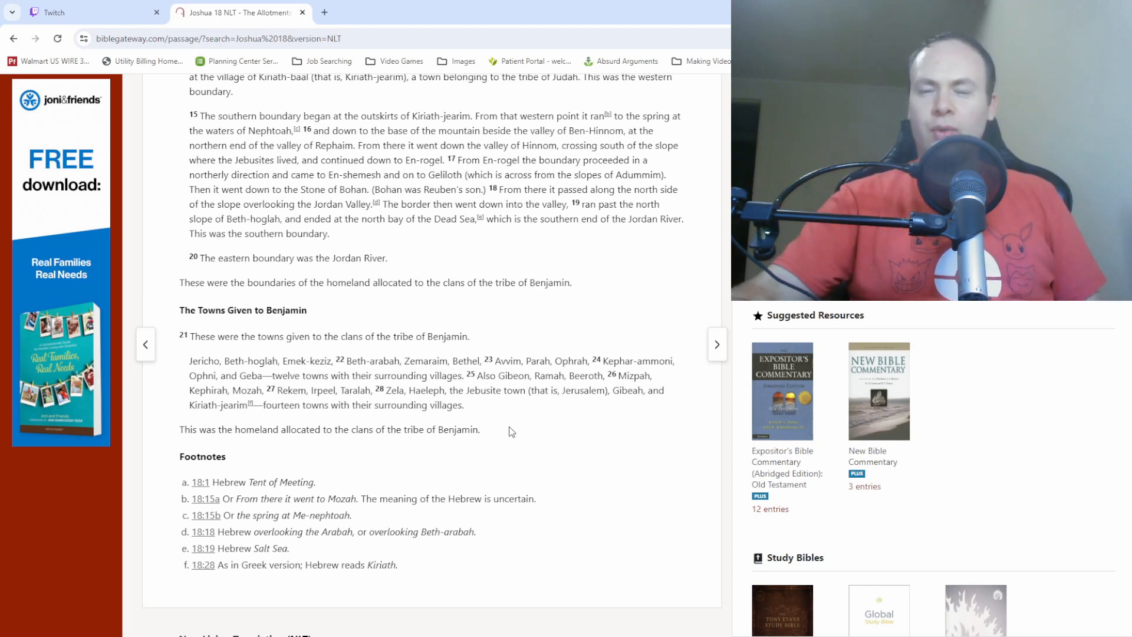
pyautogui.moveTo(517, 454)
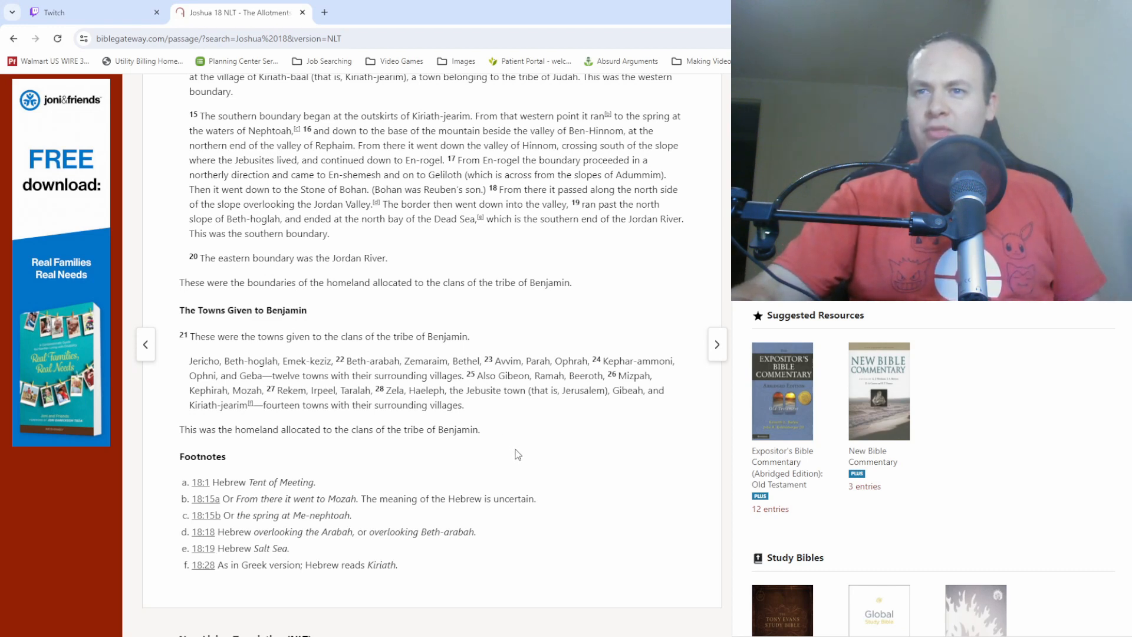
pyautogui.moveTo(522, 473)
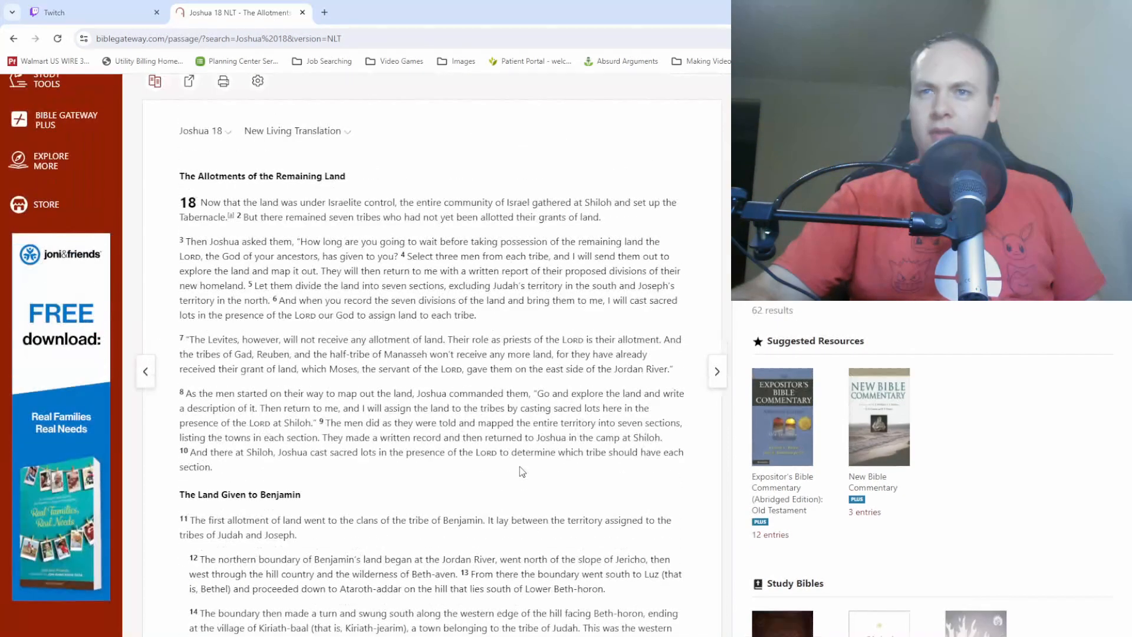
# Scroll down past Benjamin's boundaries and town list to the Footnotes section
pyautogui.scroll(-3)
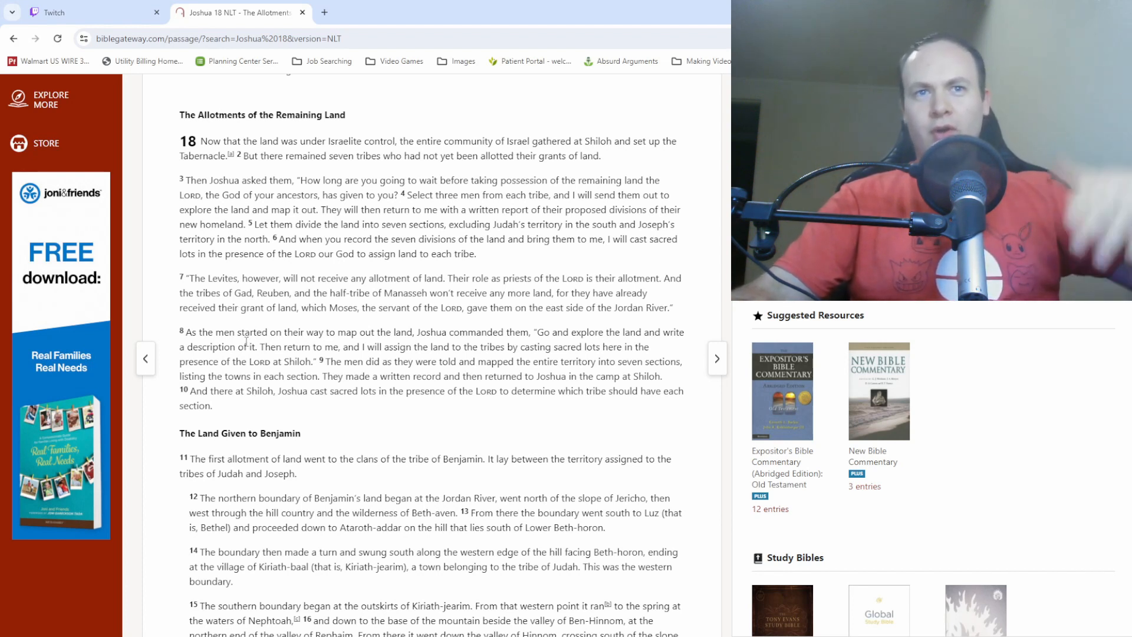
pyautogui.scroll(-3)
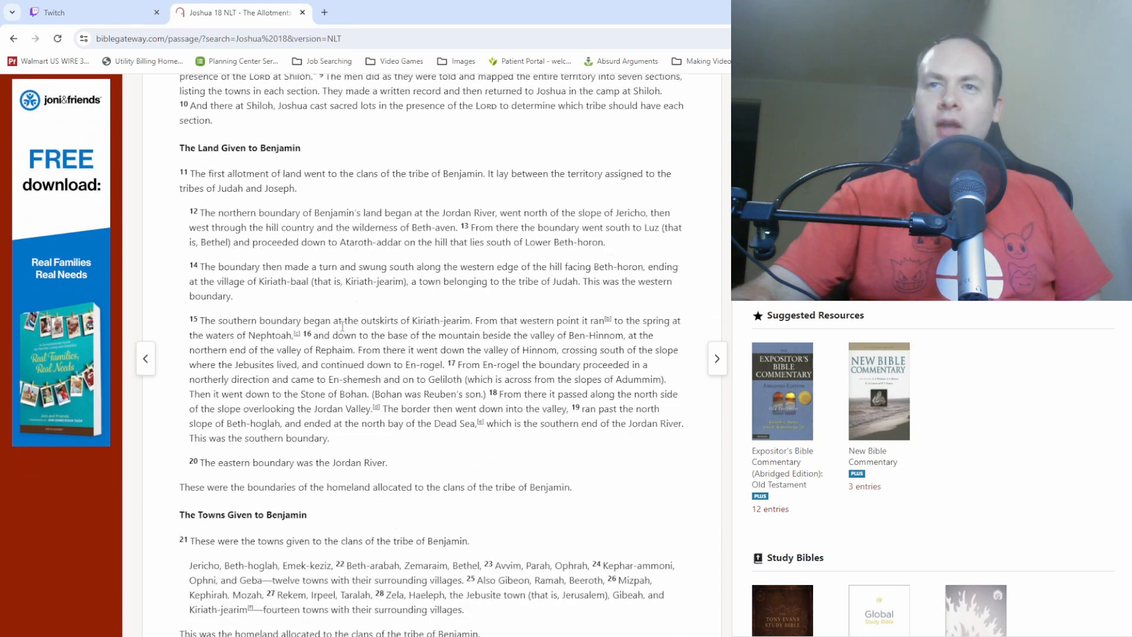
pyautogui.scroll(-3)
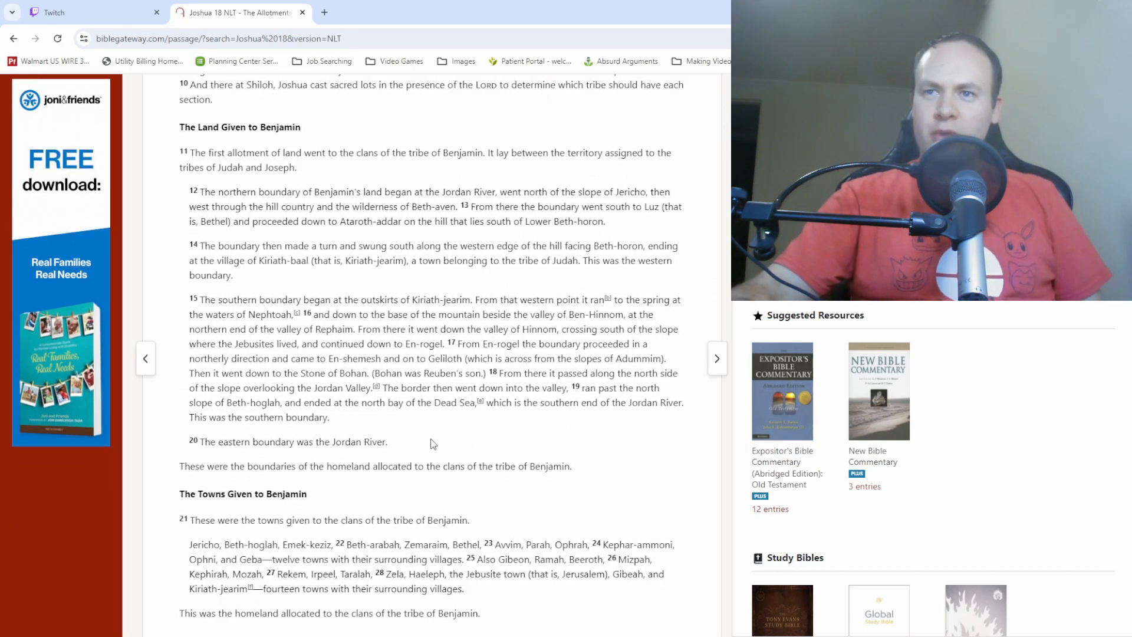
pyautogui.scroll(-3)
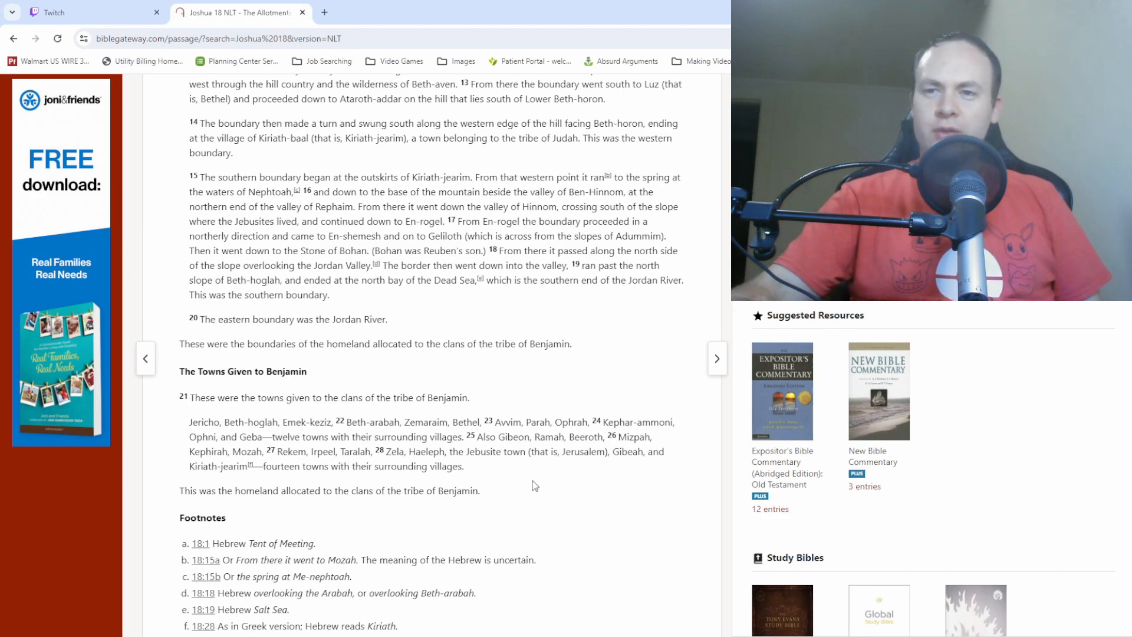